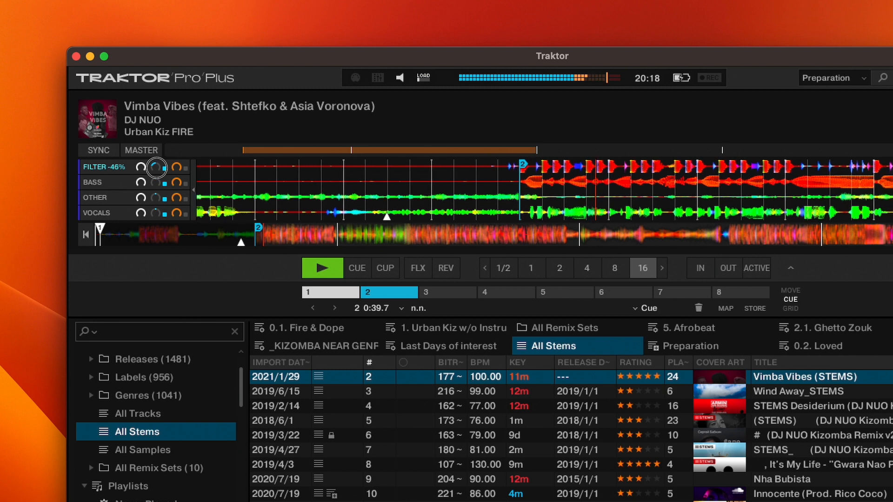
Step: Sweep the drums stem filter from -46% up to roughly 38%
{"action": "left_click_drag", "start_coordinate": [153, 166], "coordinate": [162, 161]}
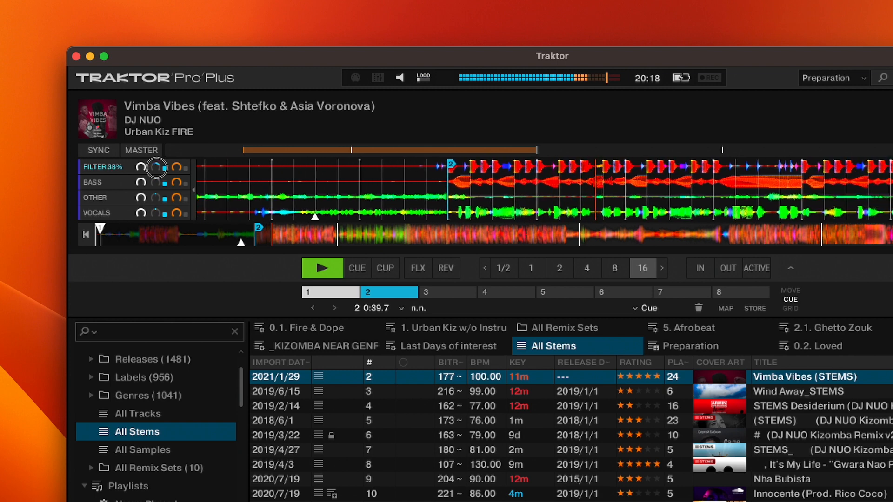
{"action": "left_click_drag", "start_coordinate": [157, 166], "coordinate": [165, 159]}
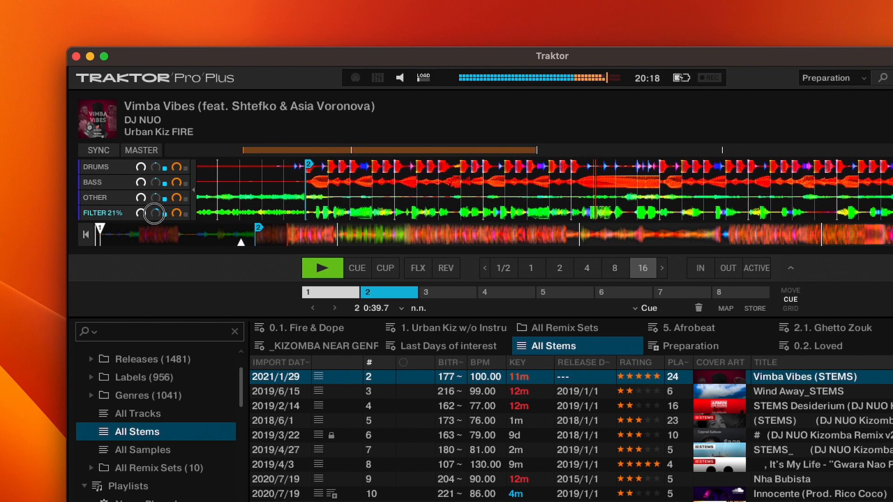
Step: Sweep the vocals stem filter up to 65%, down to -59%, then back to 0%
{"action": "left_click_drag", "start_coordinate": [158, 212], "coordinate": [159, 199]}
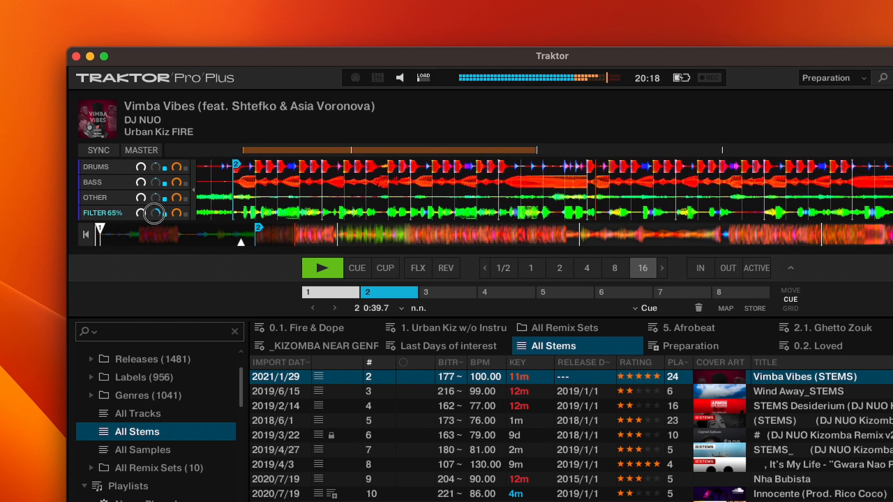
{"action": "left_click_drag", "start_coordinate": [153, 212], "coordinate": [145, 220]}
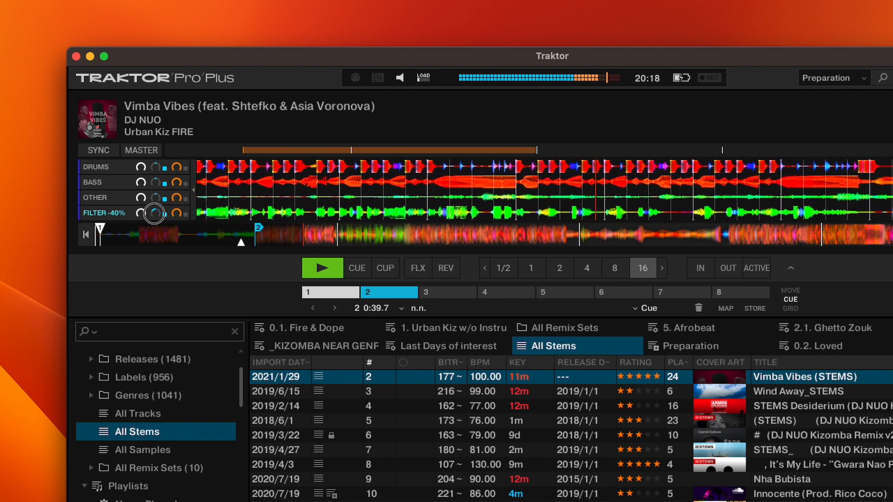
{"action": "left_click_drag", "start_coordinate": [154, 212], "coordinate": [148, 220]}
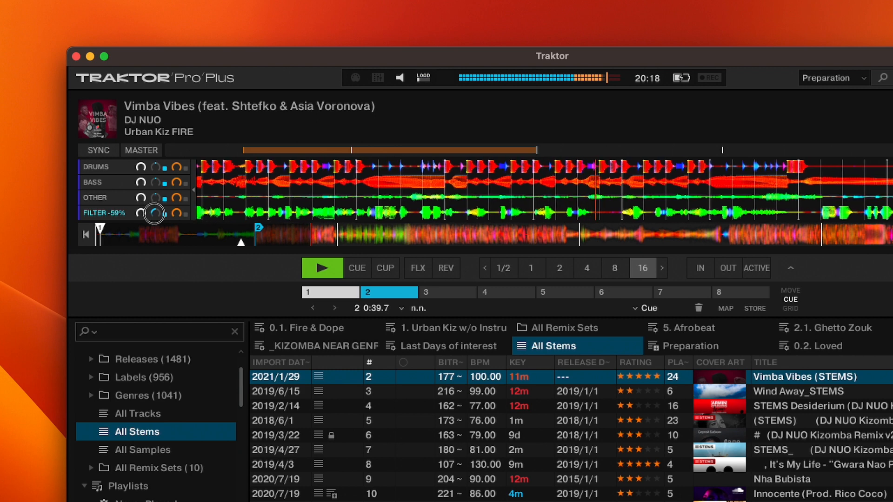
{"action": "left_click_drag", "start_coordinate": [154, 212], "coordinate": [156, 212]}
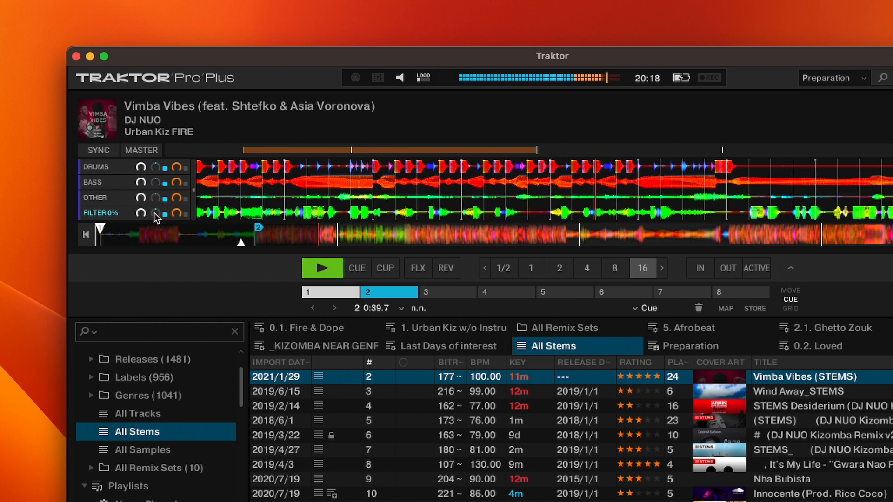